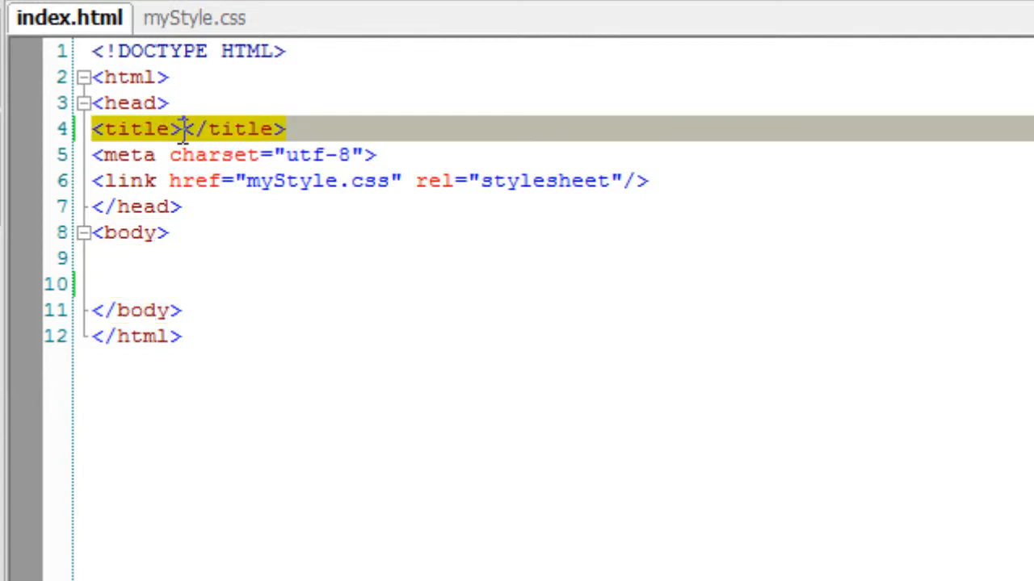
# Step: Title the page 'Form, Autofocus: HTML5' and insert a form element with closing tag
pyautogui.write('Form, Autofocus:')
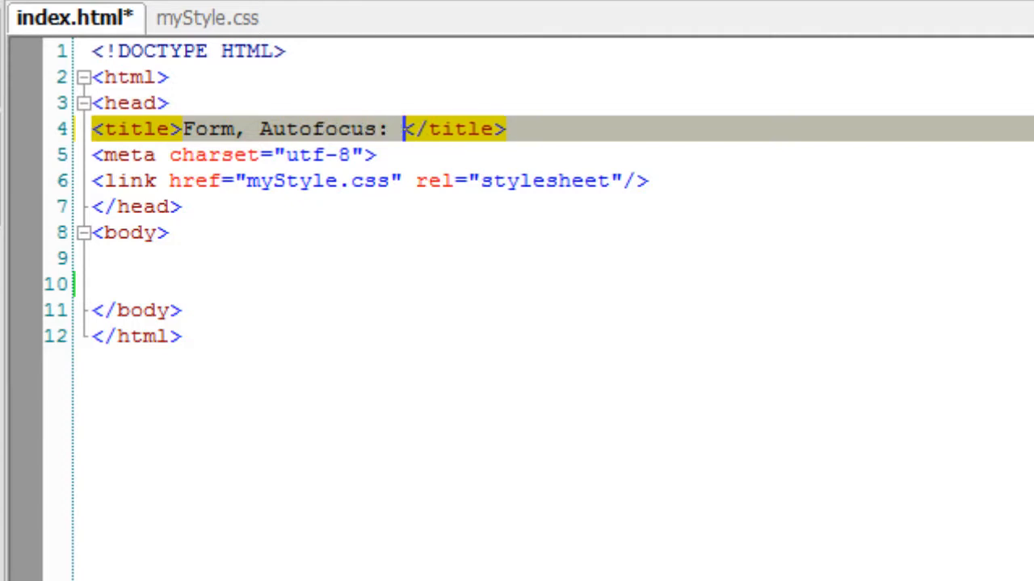
pyautogui.write('HTML5')
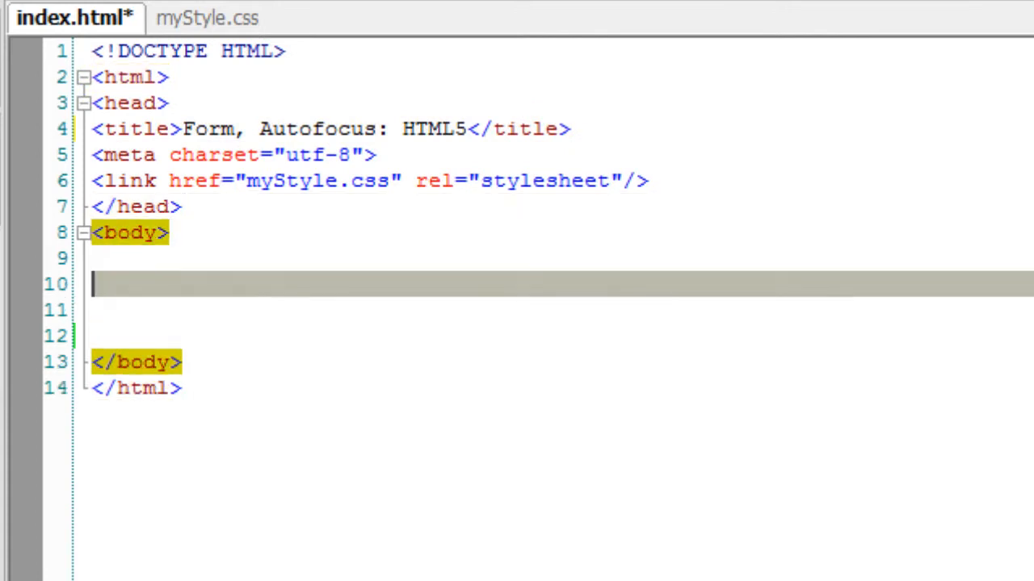
pyautogui.write('<form')
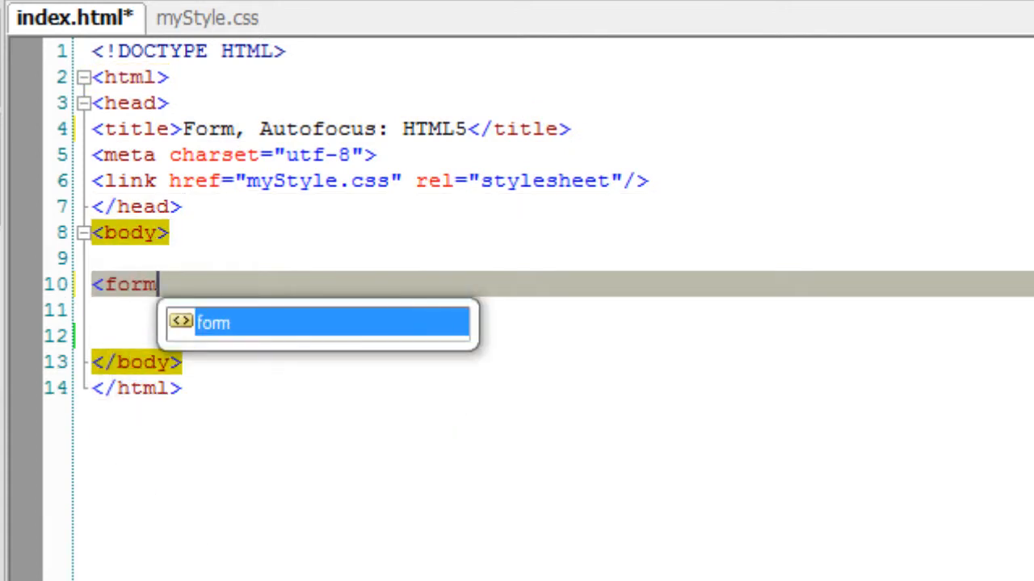
pyautogui.press('Enter')
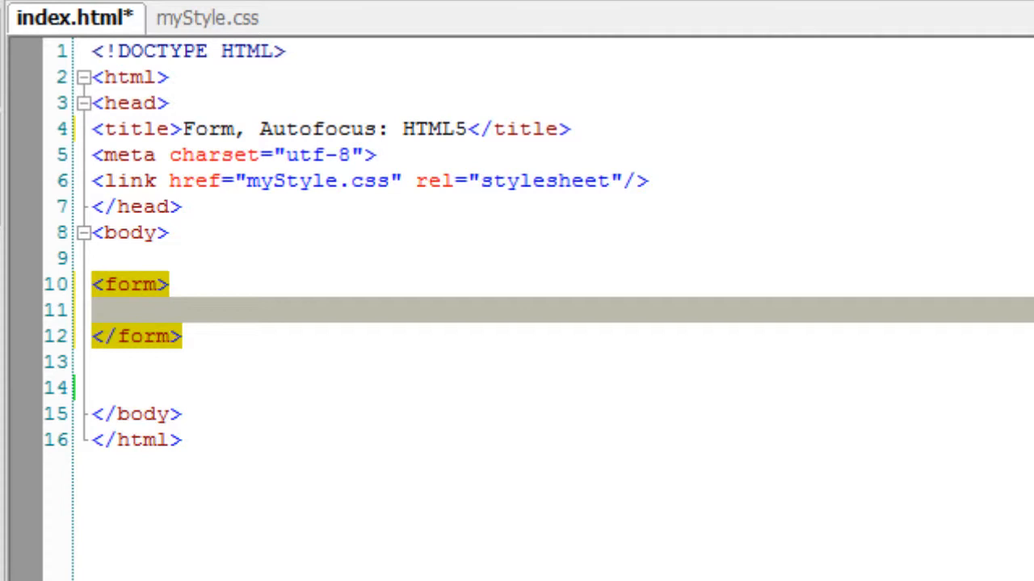
# Step: Fill the form with three text inputs and a Done button, then save
pyautogui.write('<input />')
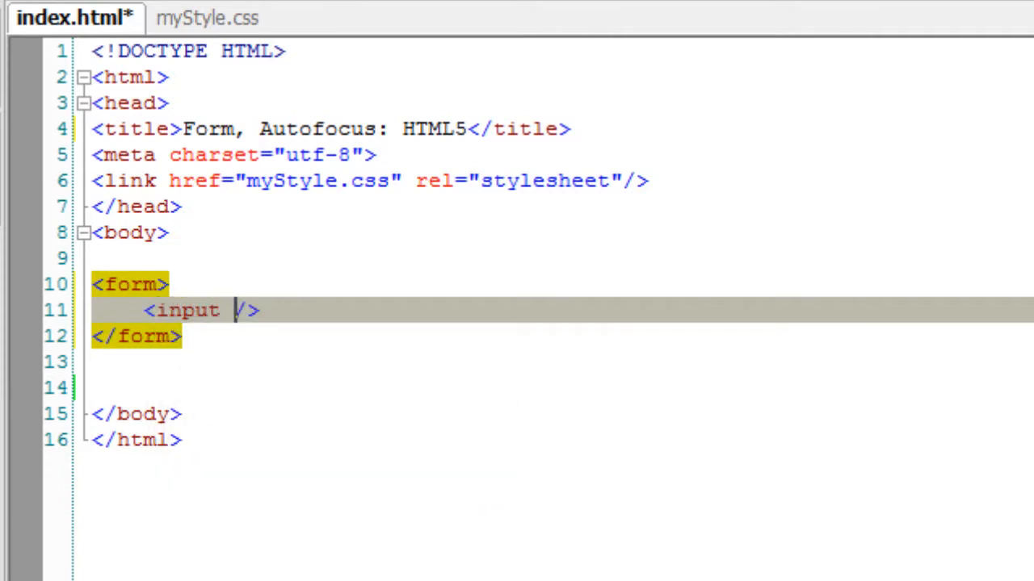
pyautogui.write('type="text')
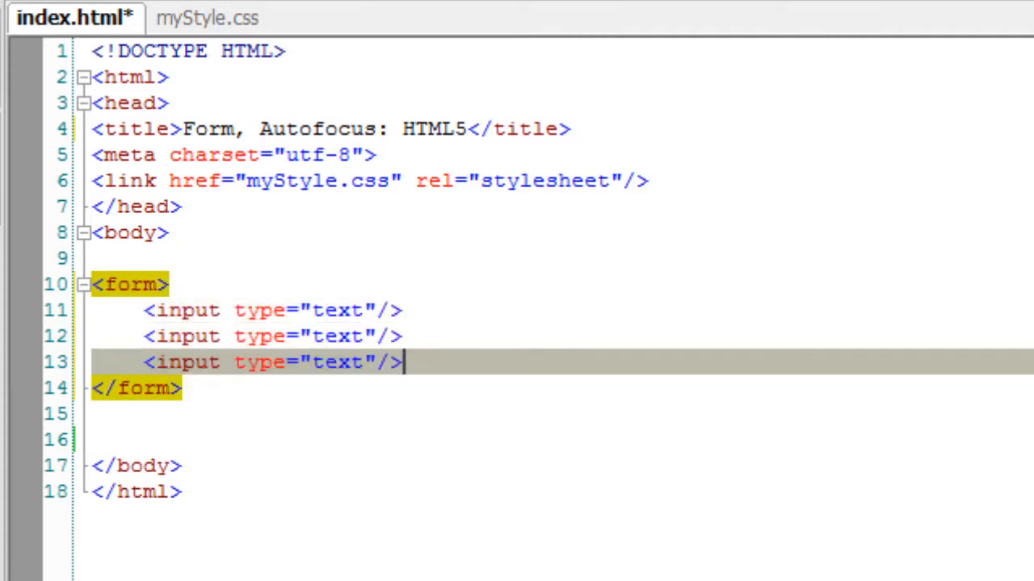
pyautogui.write('<')
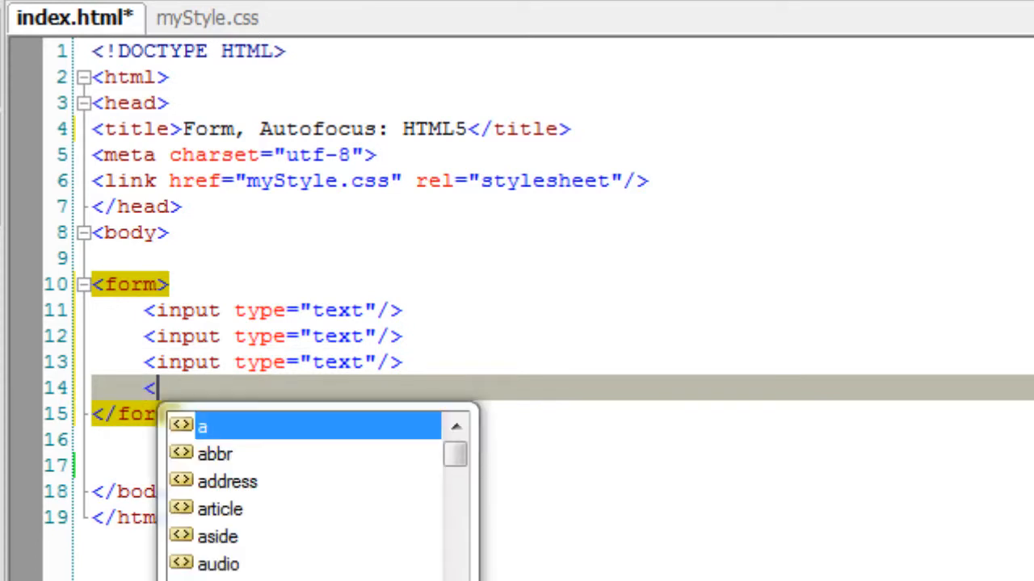
pyautogui.write('button')
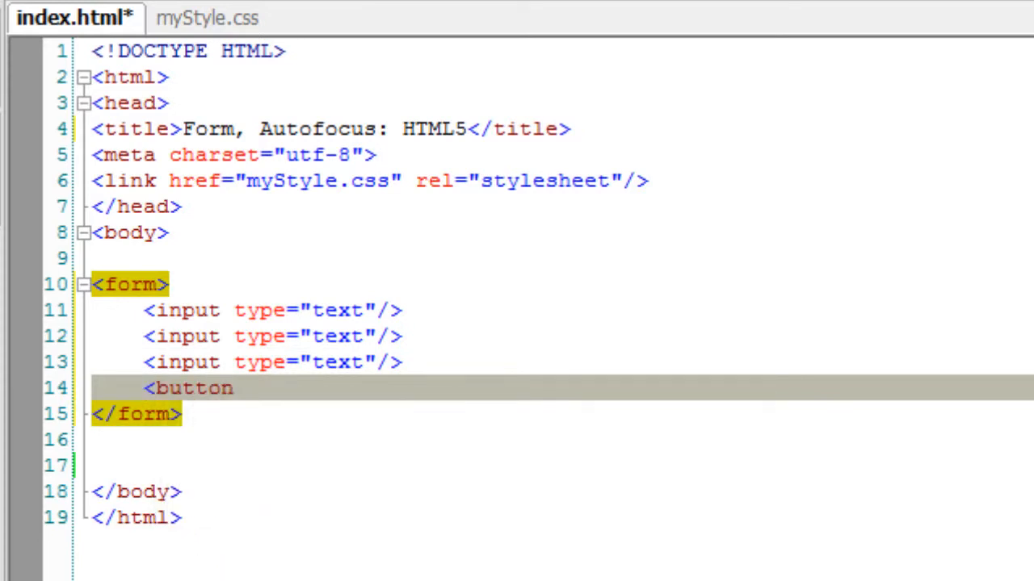
pyautogui.write('>Done</button>')
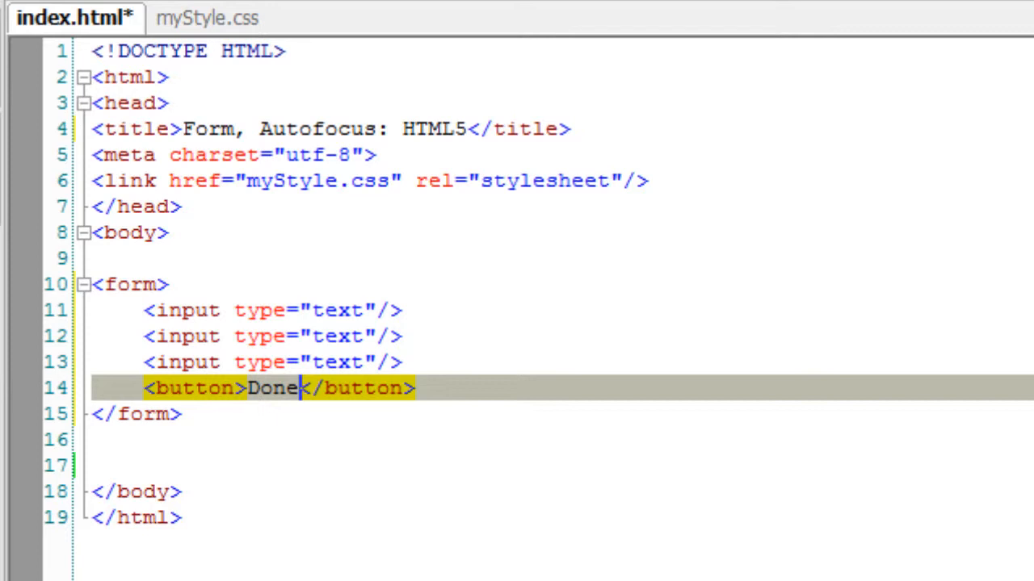
pyautogui.press('Ctrl+s')
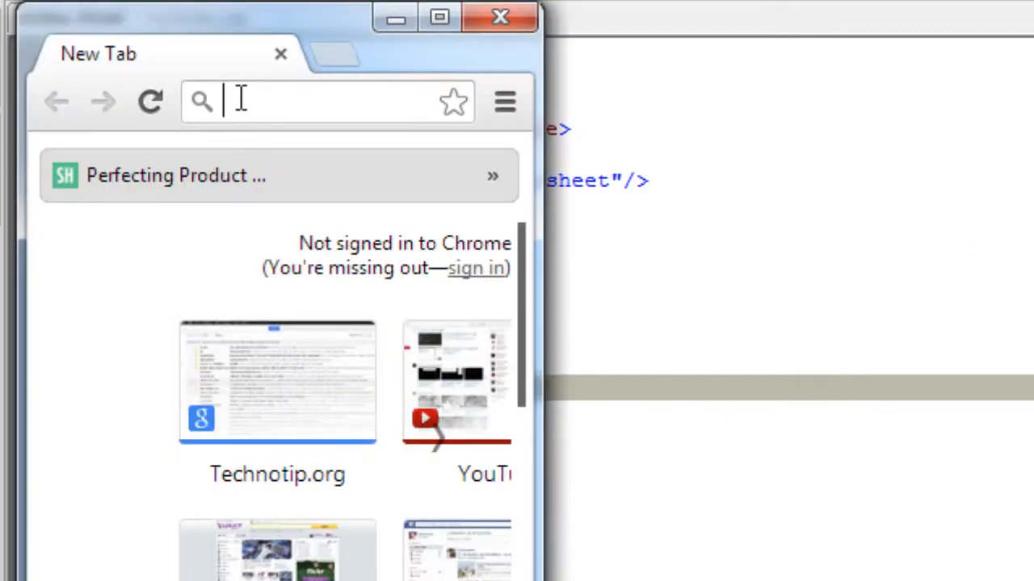
# Step: Load localhost/html5/ in Chrome to view three text fields and Done
pyautogui.write('localhost/html5/')
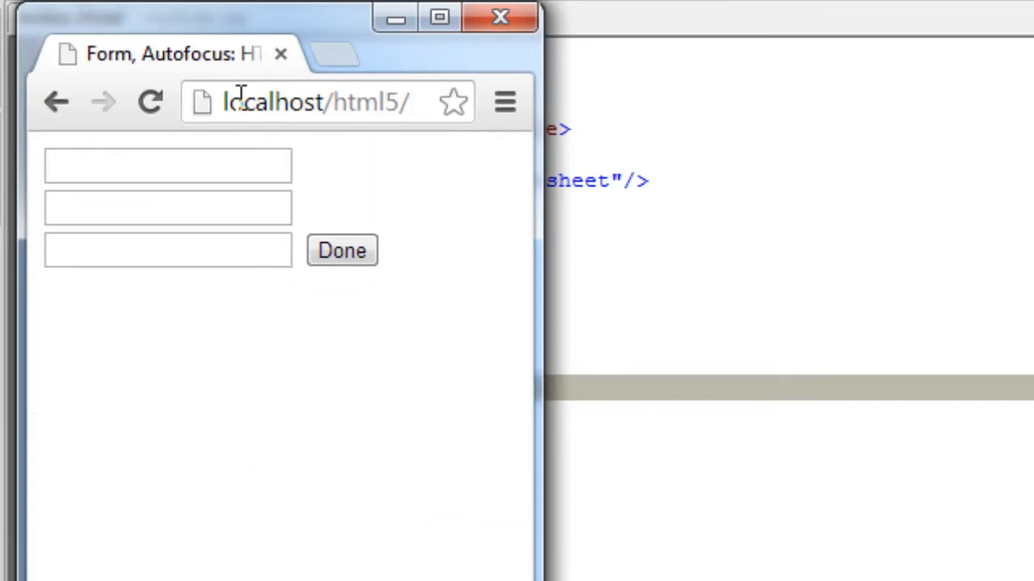
pyautogui.moveTo(433, 360)
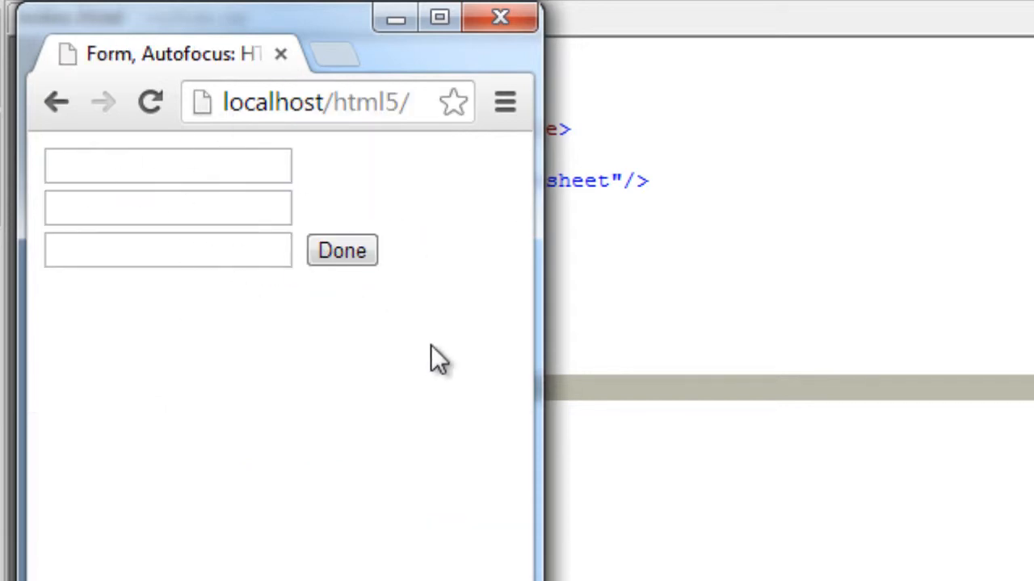
pyautogui.moveTo(440, 274)
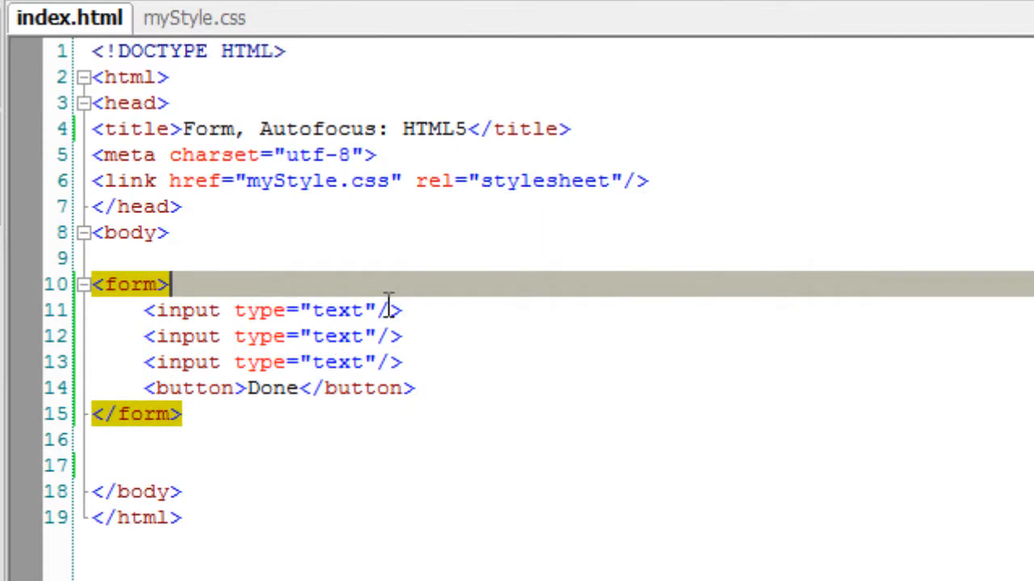
# Step: Add the autofocus attribute to the second text input from autocomplete
pyautogui.write('a')
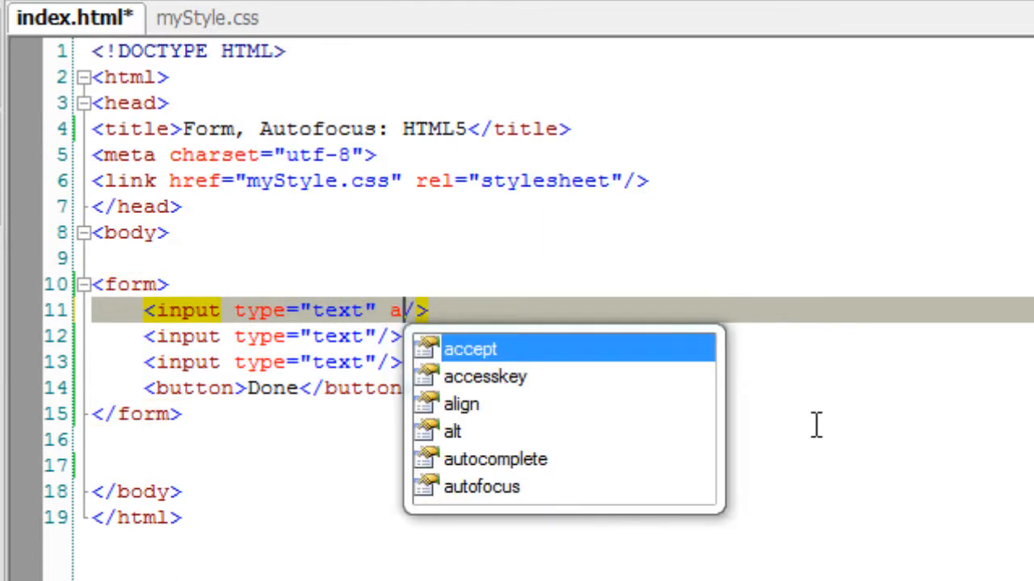
pyautogui.click(482, 488)
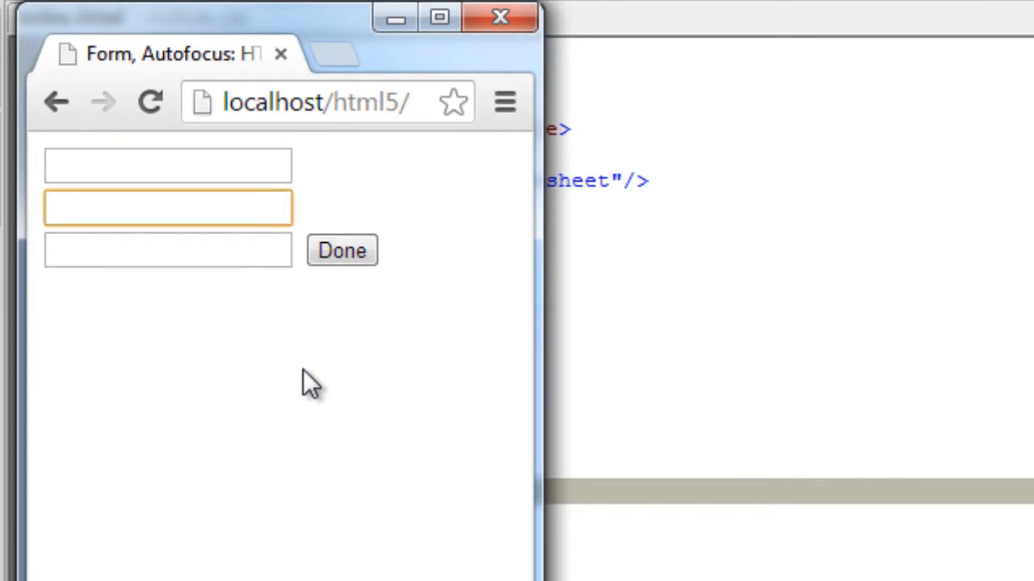
# Step: Return to Notepad++ after seeing the second field focused on reload
pyautogui.click(168, 208)
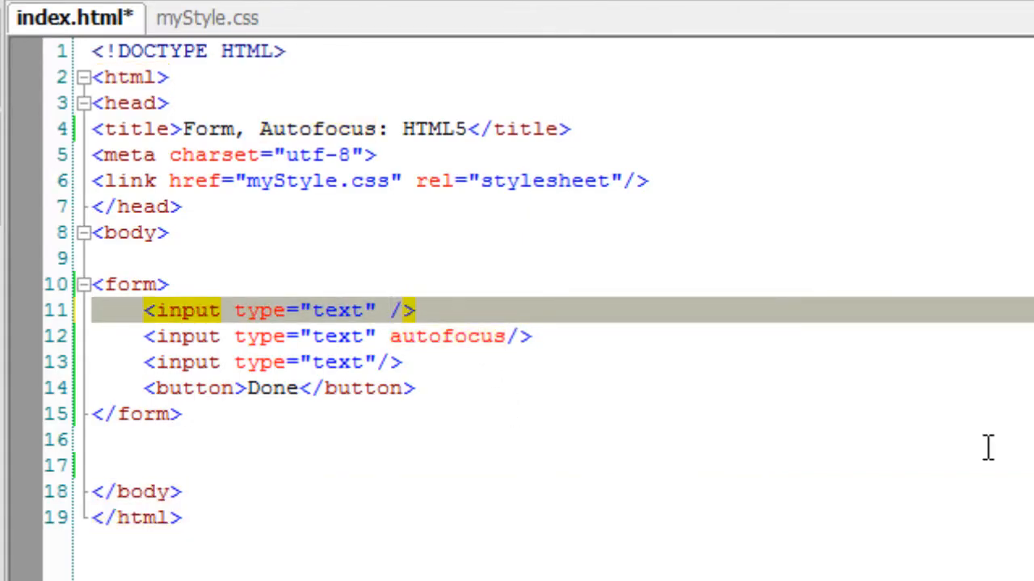
# Step: Cut autofocus from line 12's input and paste it into line 13's input
pyautogui.doubleClick(460, 336)
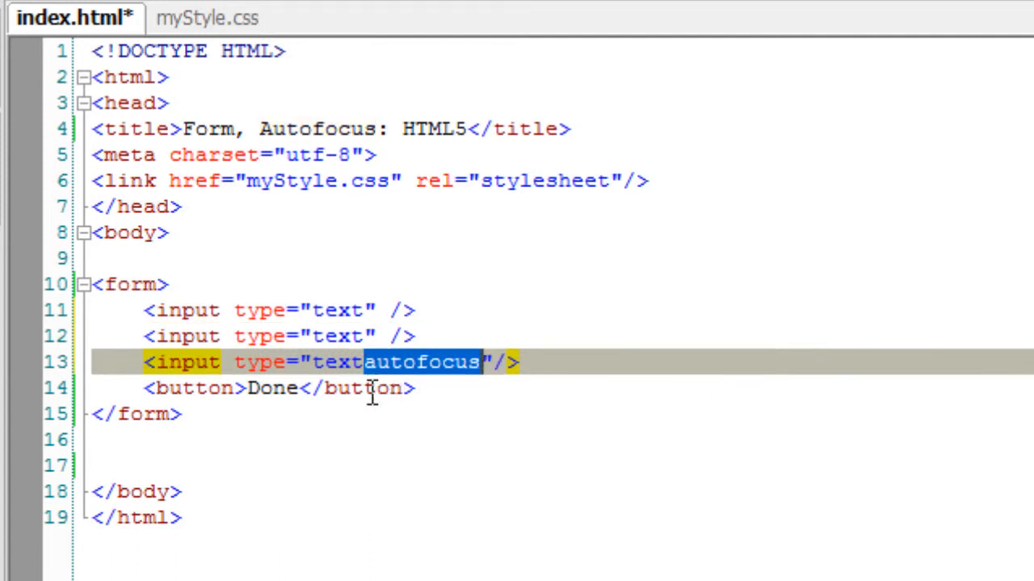
pyautogui.click(380, 361)
pyautogui.write('lo')
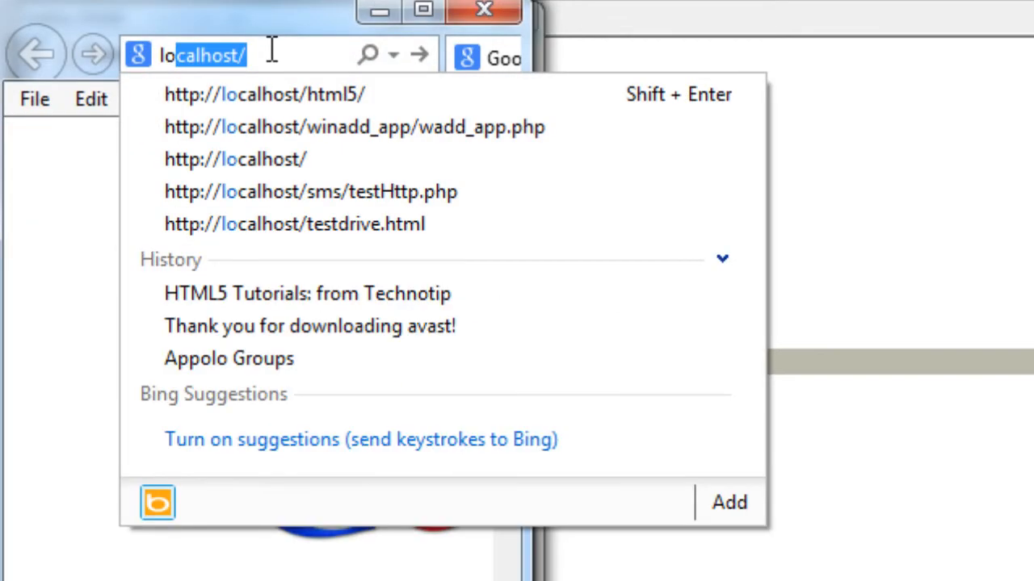
pyautogui.click(266, 91)
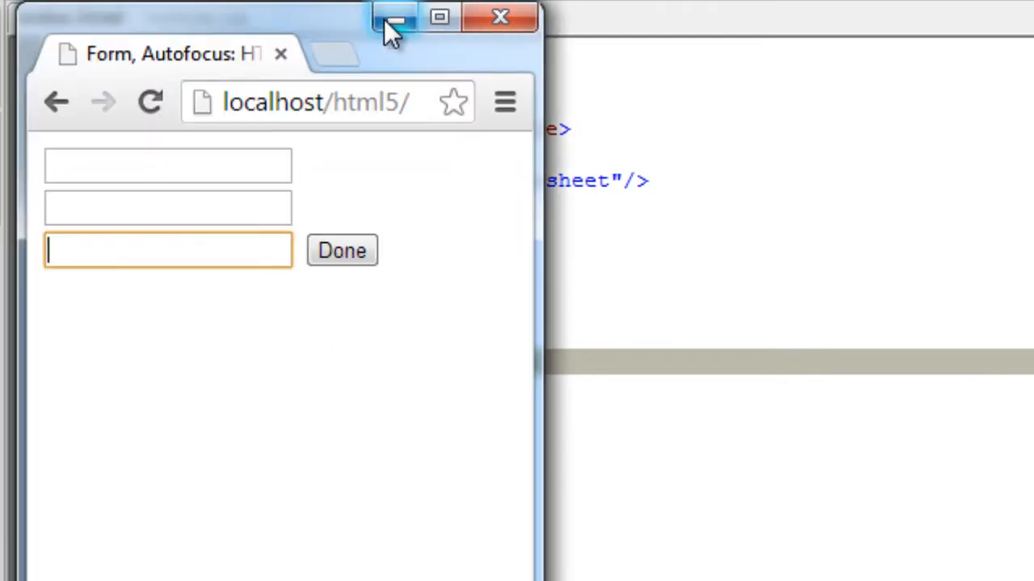
pyautogui.click(391, 18)
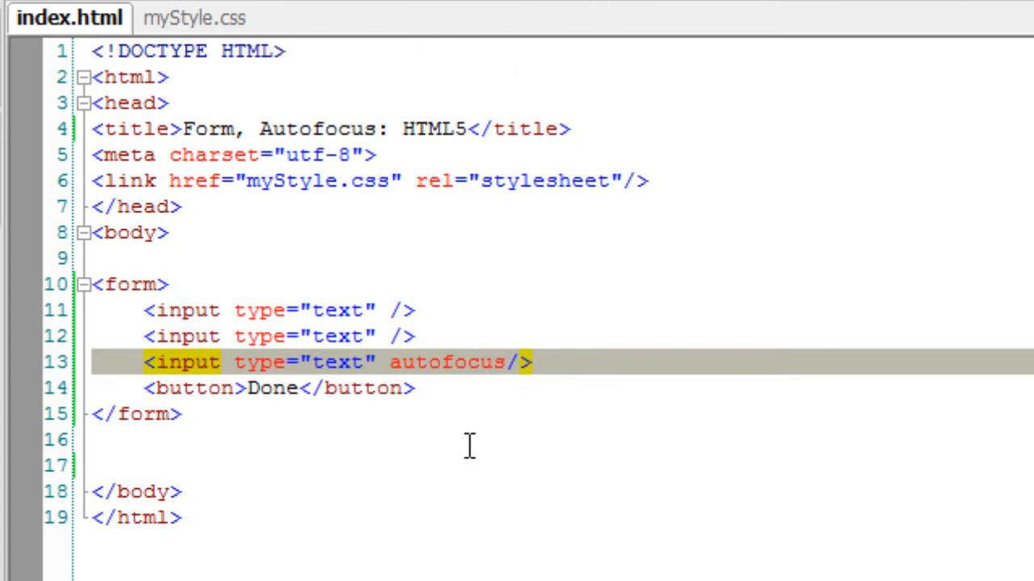